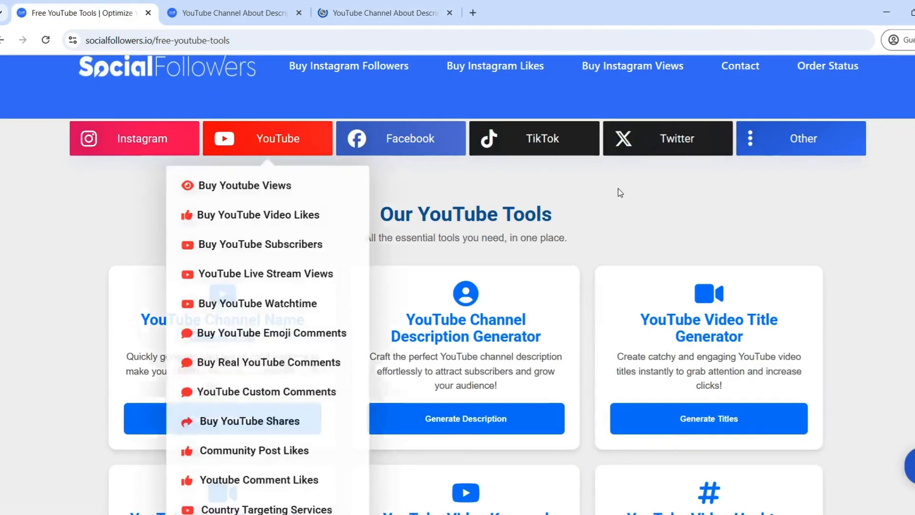
Open the Channel Description Generator, then begin entering the socialfollowers.io address in a new tab.
click(465, 418)
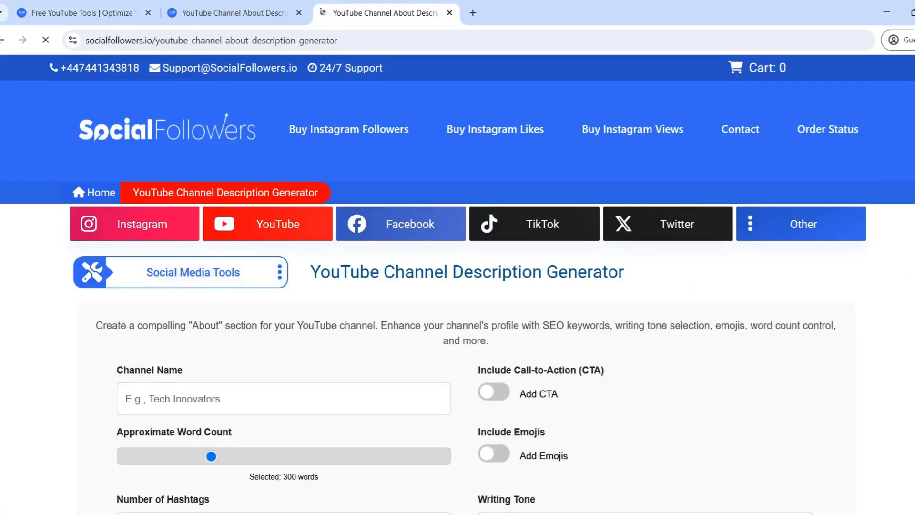
scroll(down, 3)
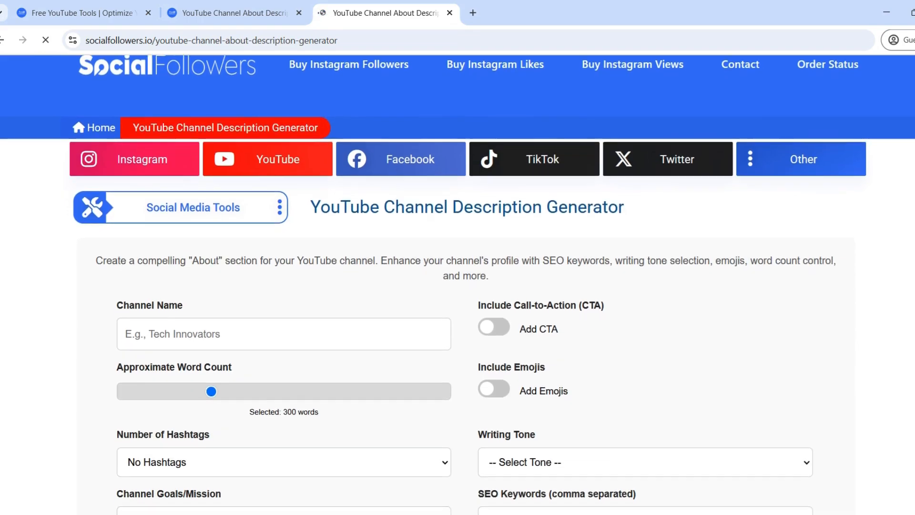
scroll(up, 3)
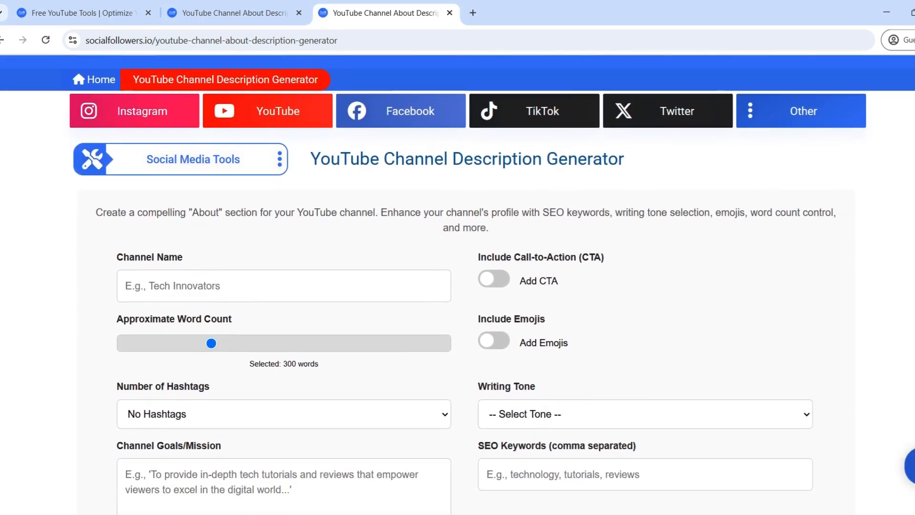
text(socialfollowers.io/youtube)
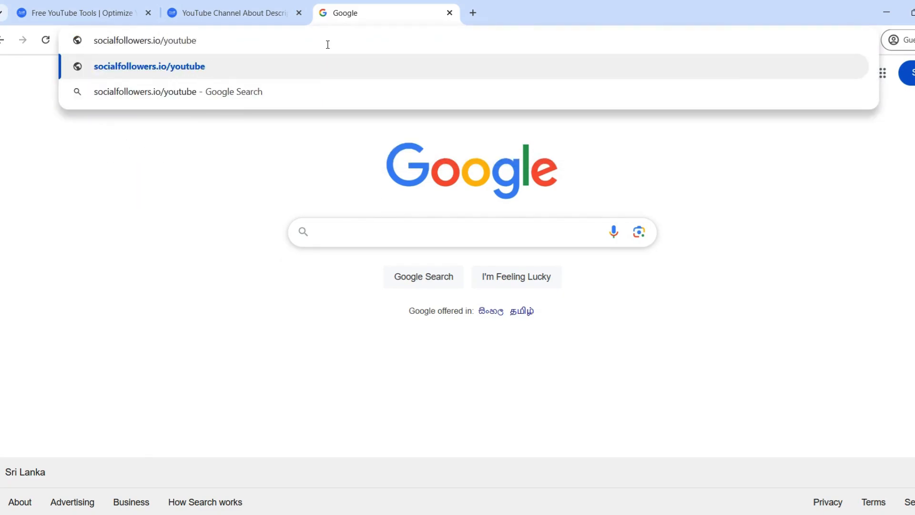
Complete the channel-about-description generator URL and load it.
text(-channel-about)
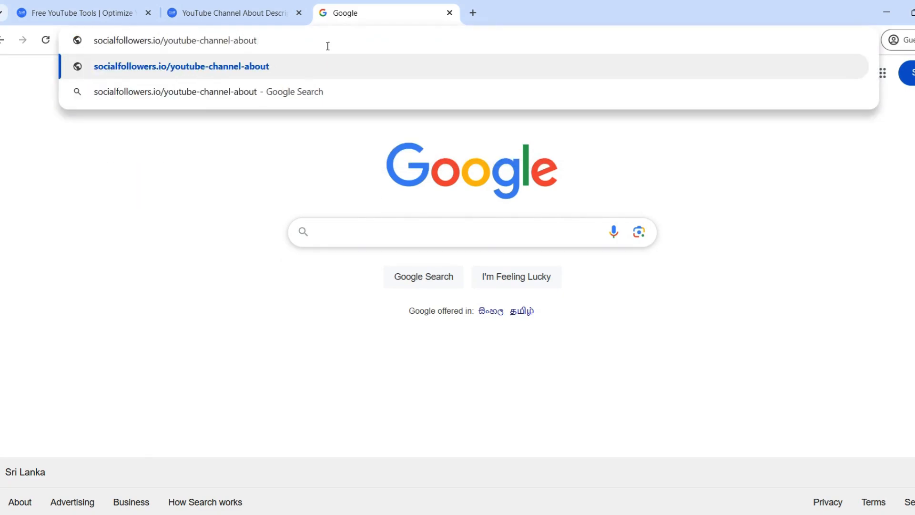
text(-description-)
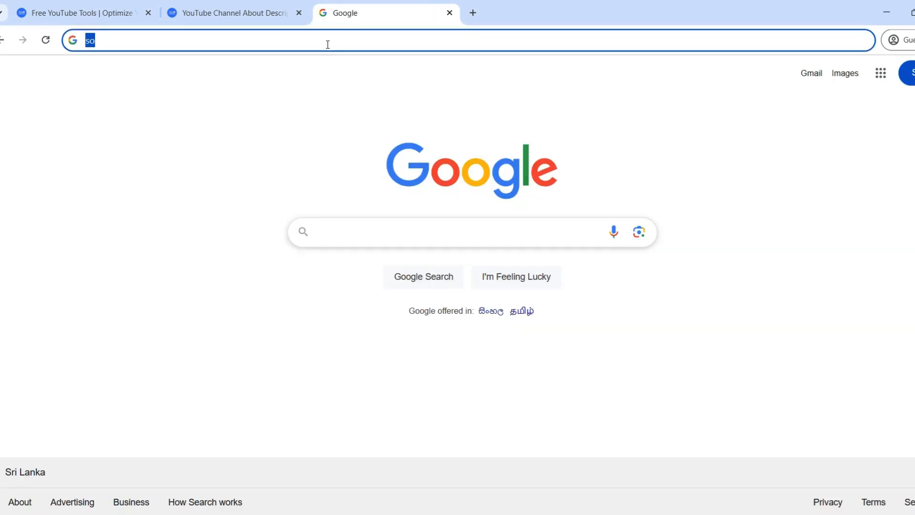
key(Return)
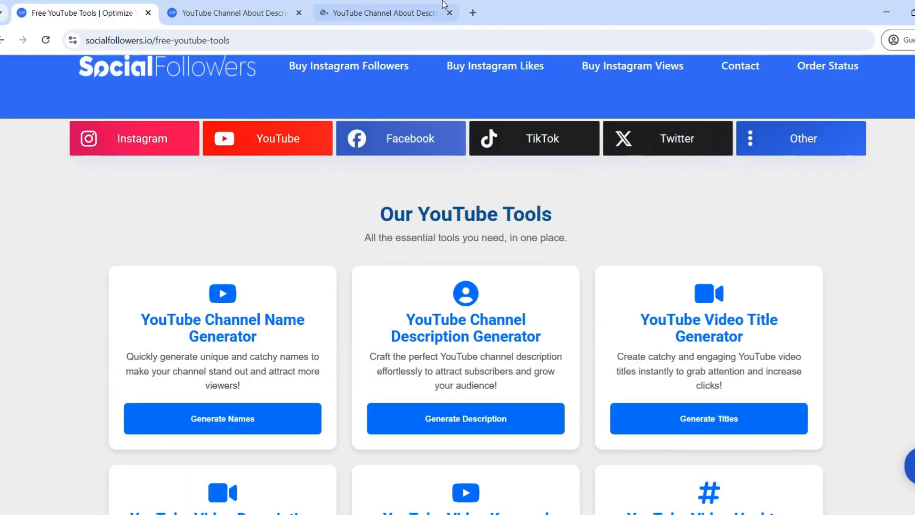
Switch to the generator tab and review the empty form down to the Generate button.
click(465, 418)
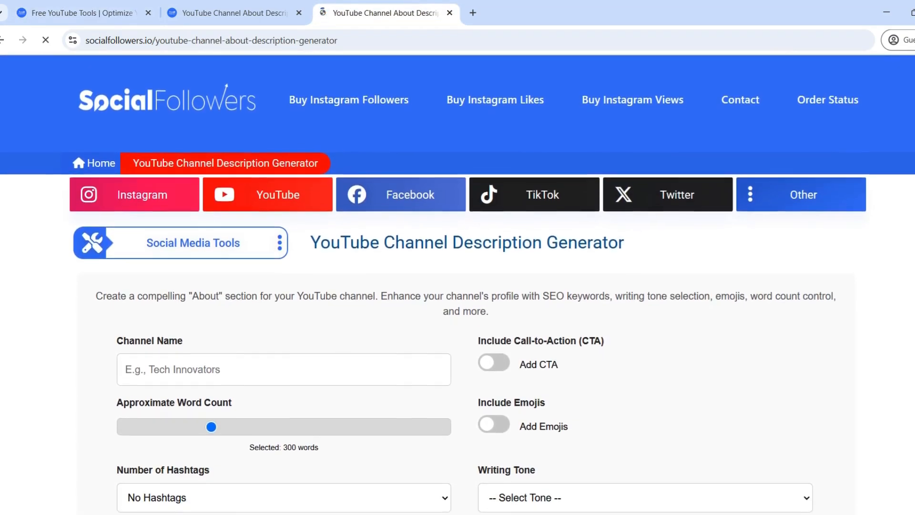
scroll(down, 3)
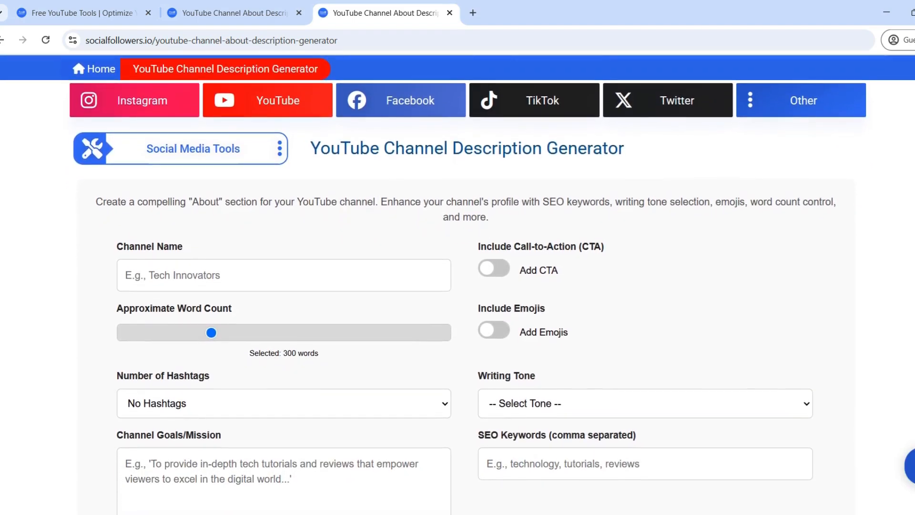
scroll(down, 3)
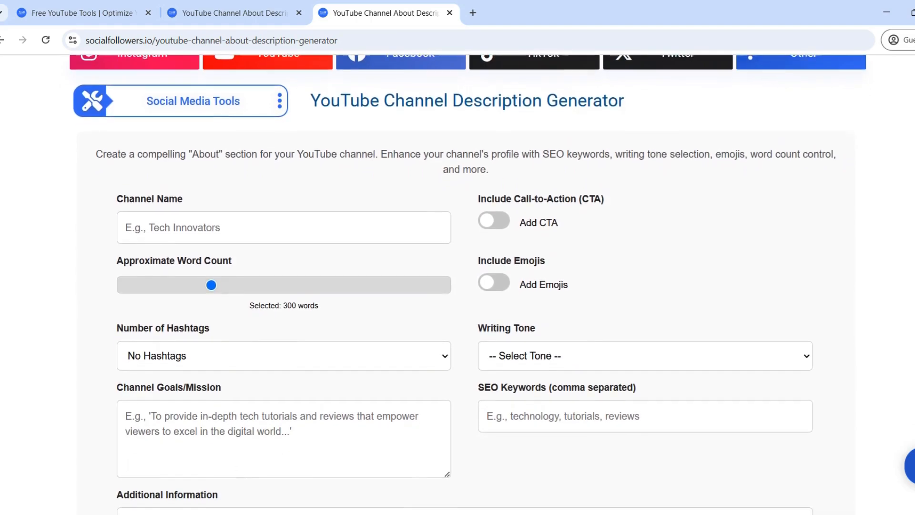
scroll(down, 3)
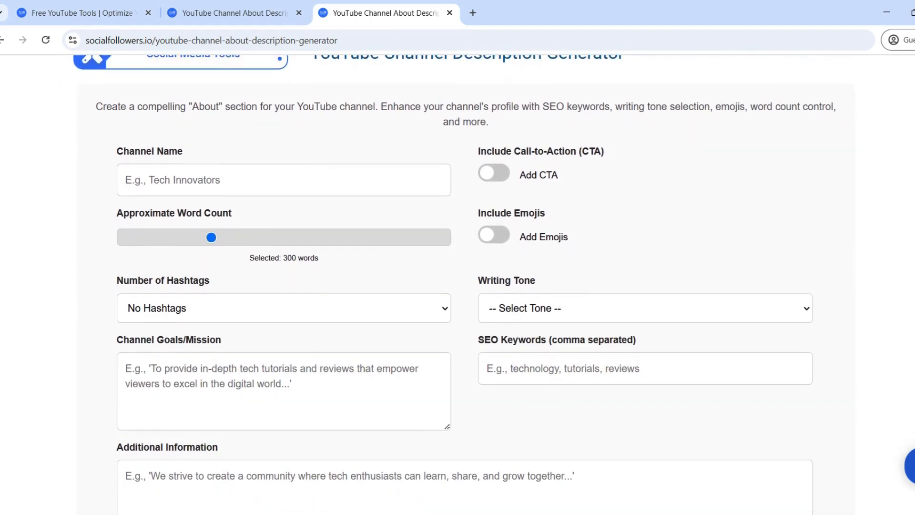
scroll(down, 3)
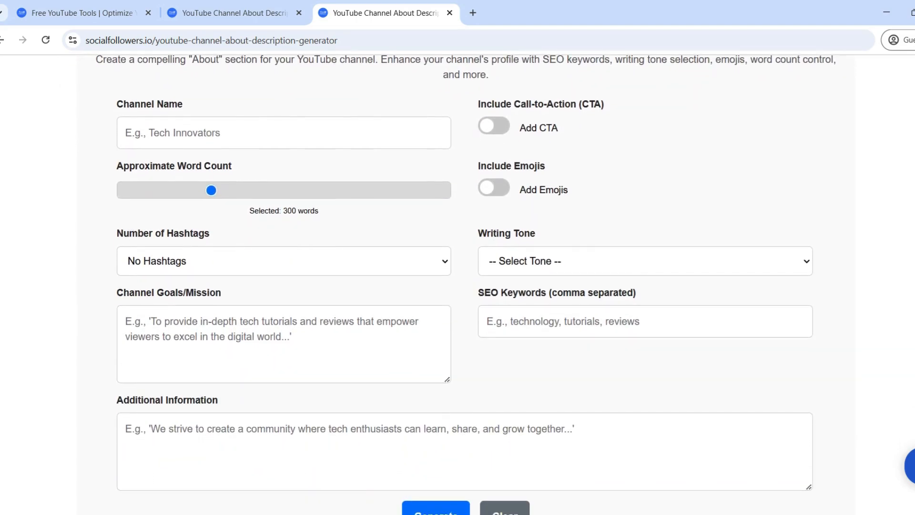
scroll(down, 3)
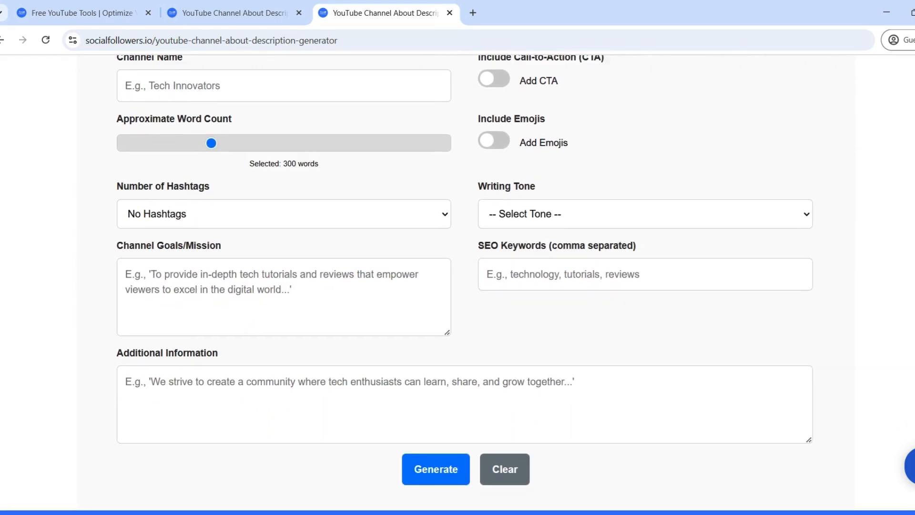
scroll(down, 3)
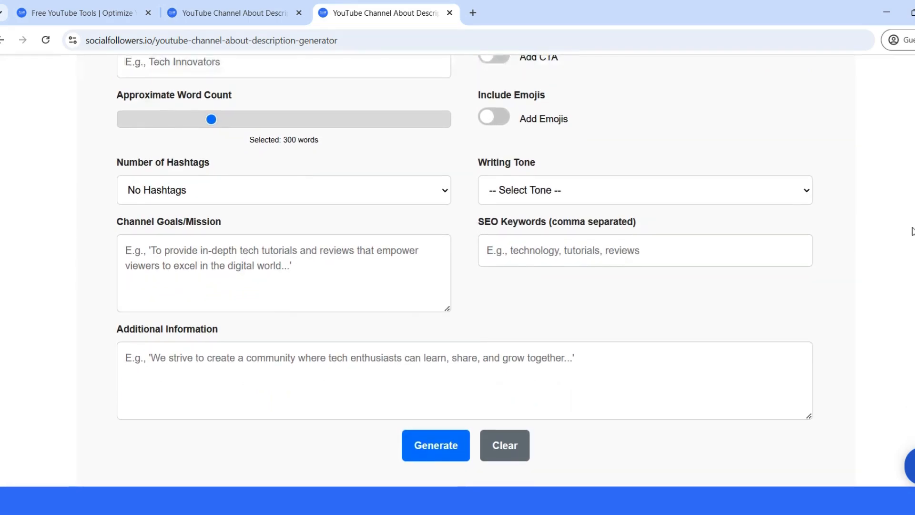
scroll(up, 3)
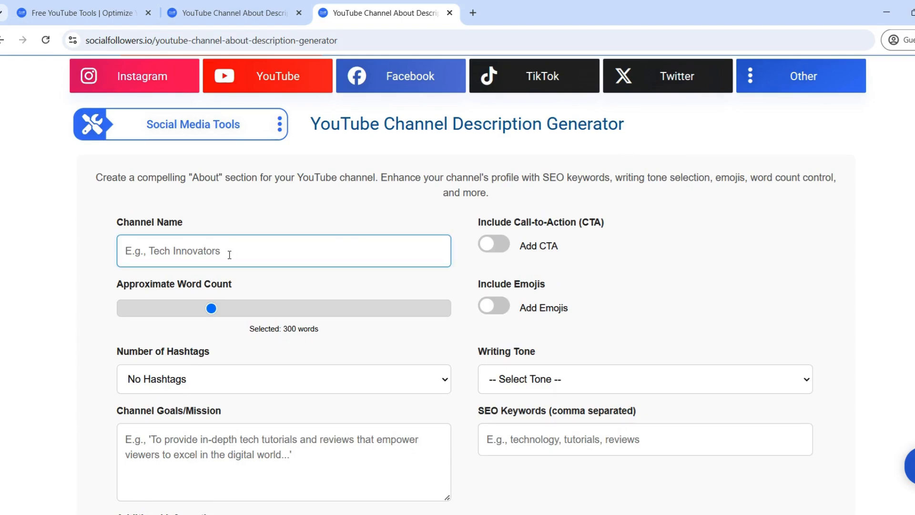
Enter 'Tech Reviews' as the channel name.
text(Tech)
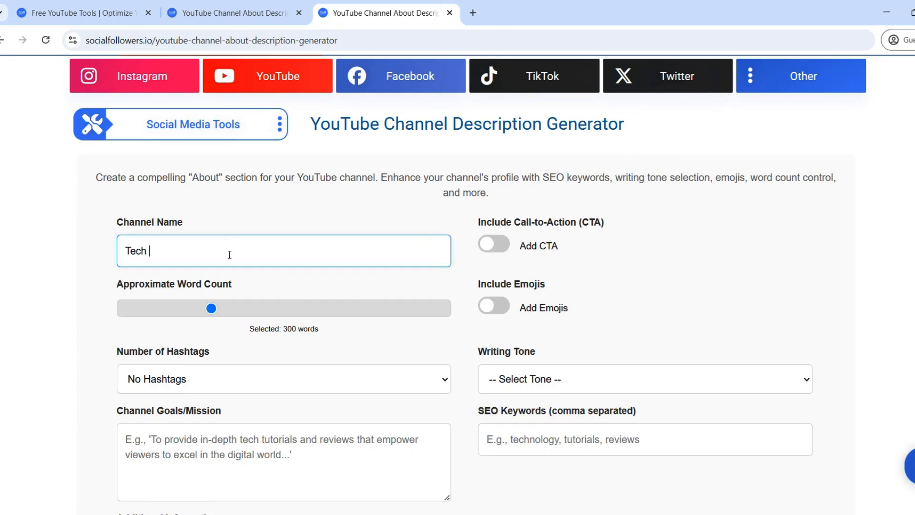
text(Revie)
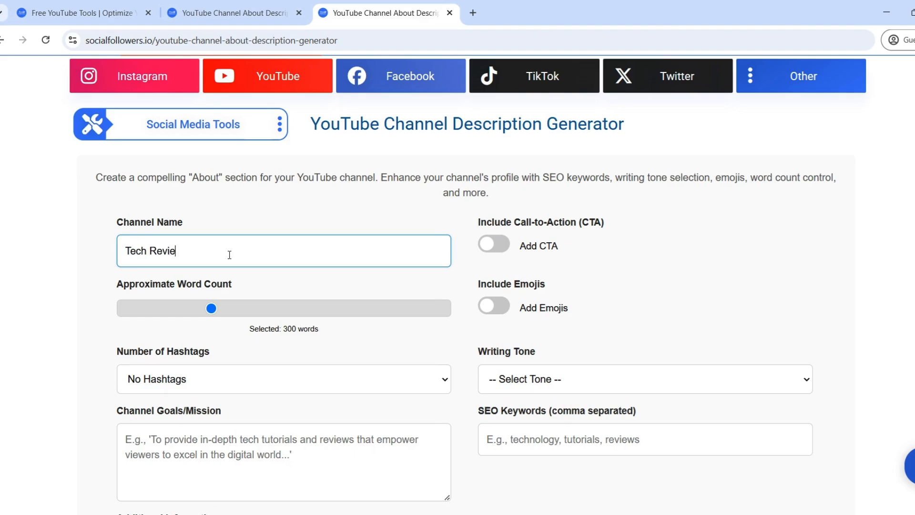
text(ws)
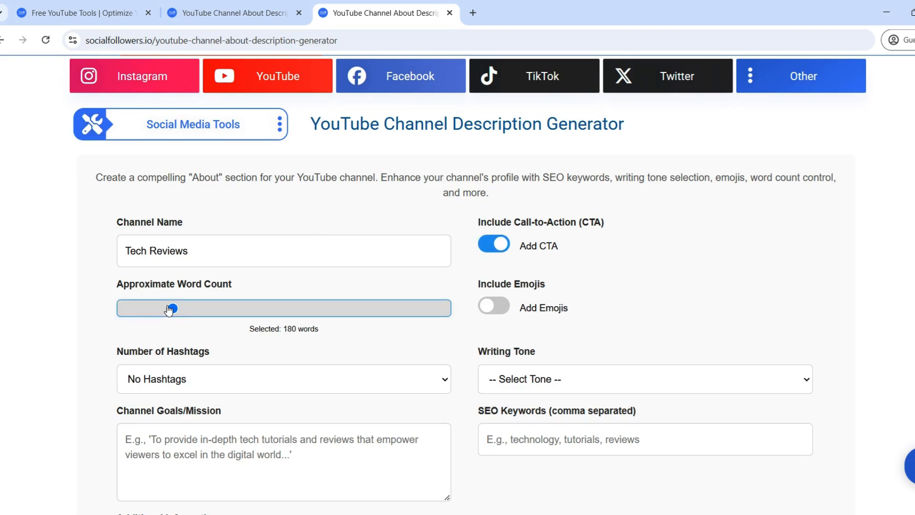
scroll(down, 3)
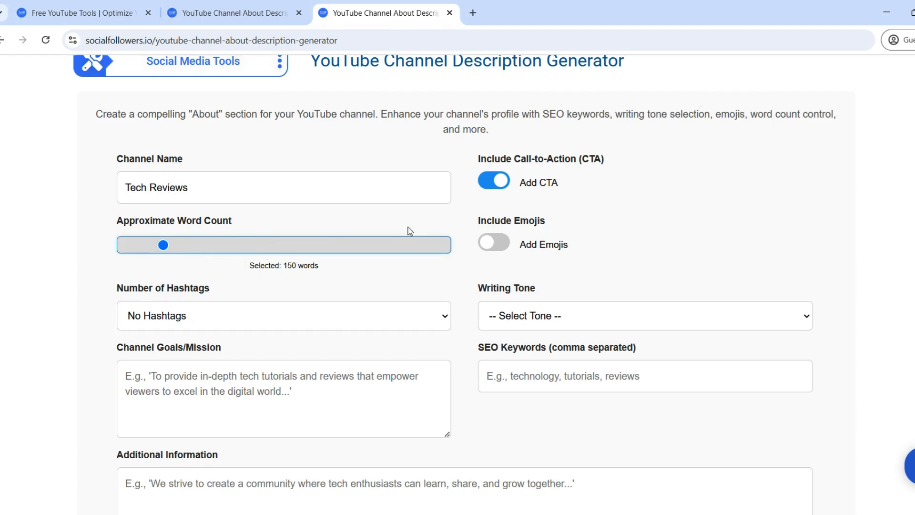
Toggle the CTA option and choose 15 hashtags from the hashtag count dropdown.
click(494, 180)
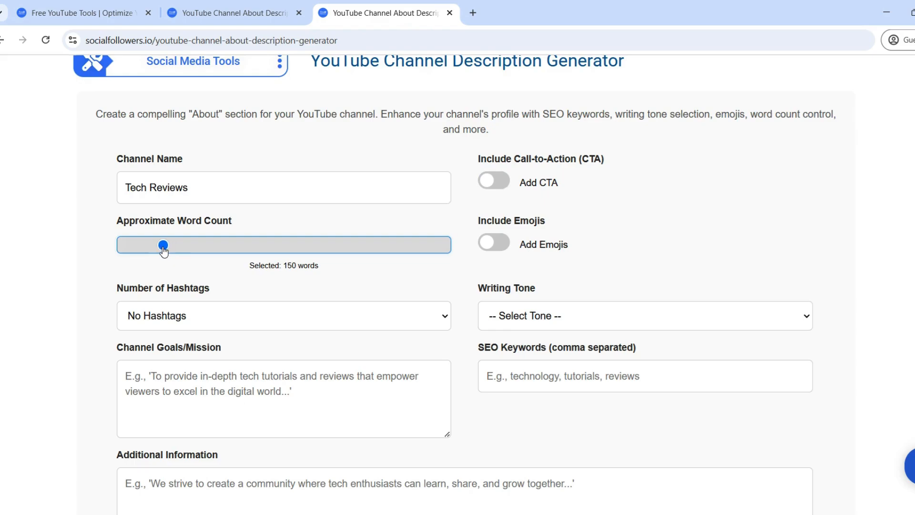
click(284, 315)
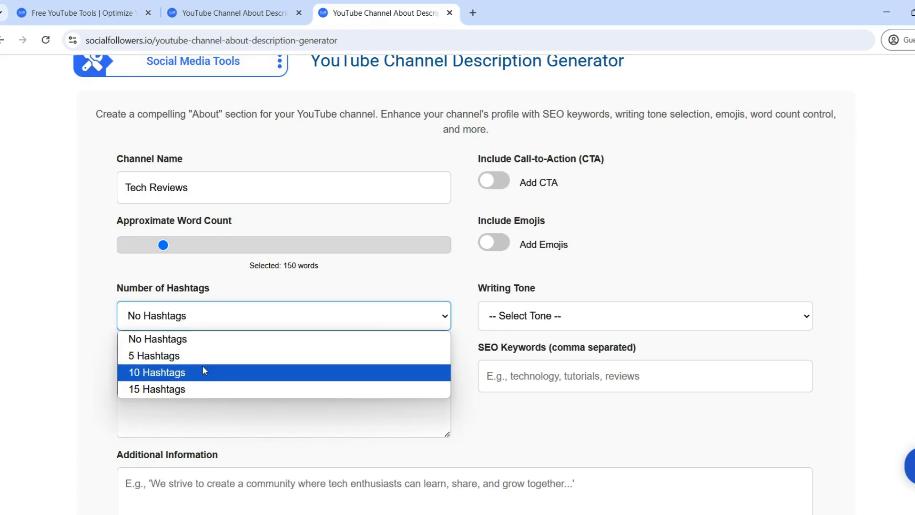
click(157, 389)
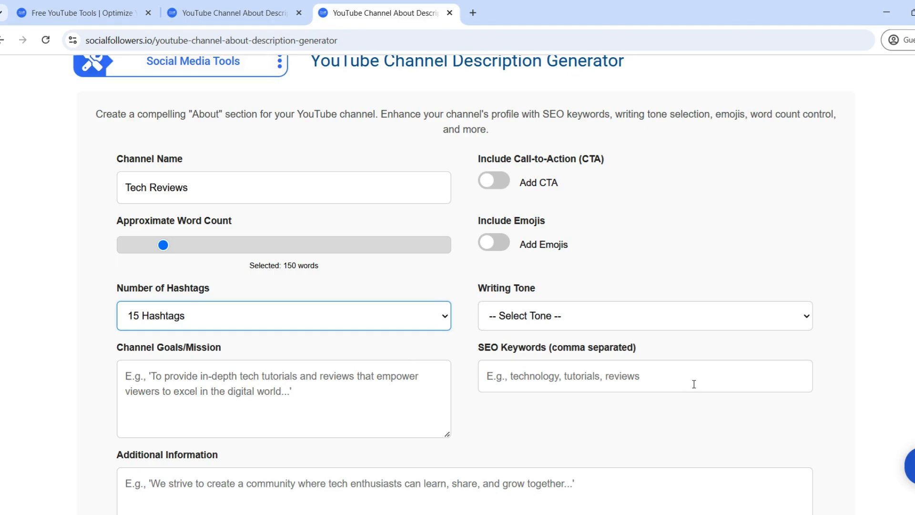
mouse_move(609, 327)
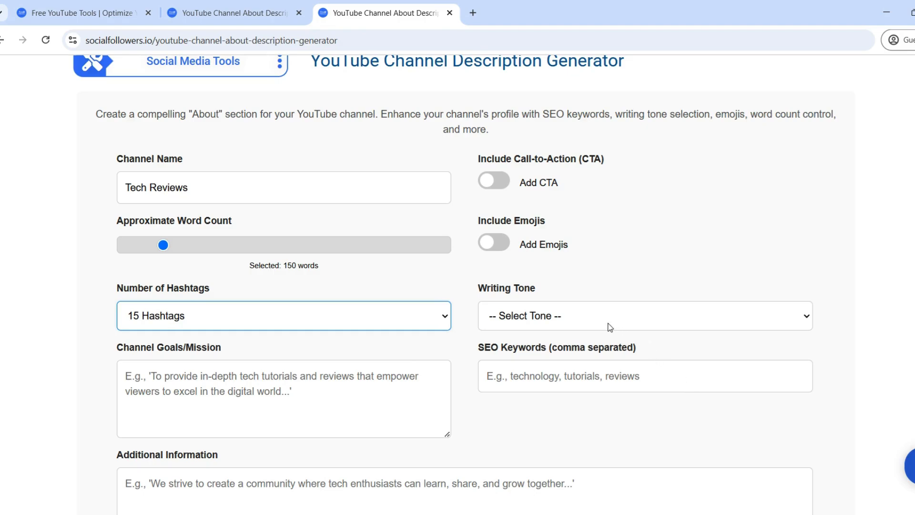
mouse_move(324, 355)
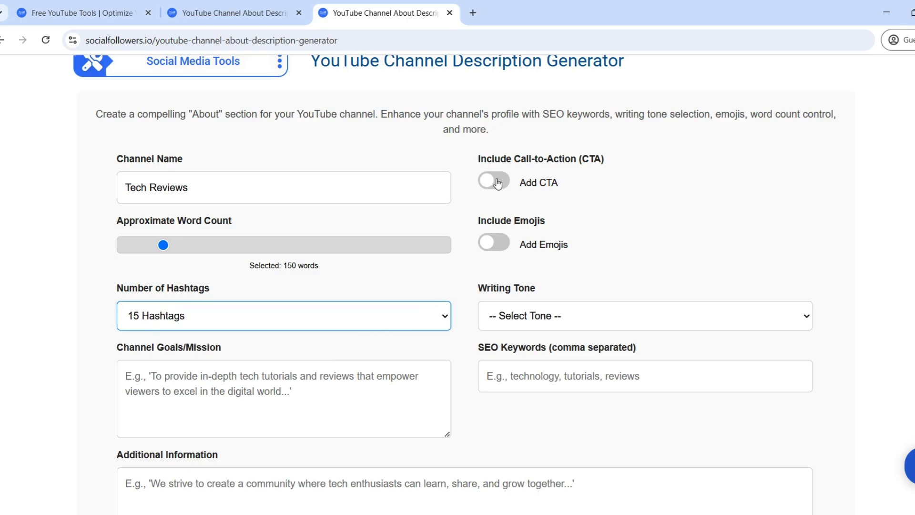
Turn CTA on, set Professional tone, enter 'Tech Reviews' as SEO keyword and attempt Generate.
click(493, 180)
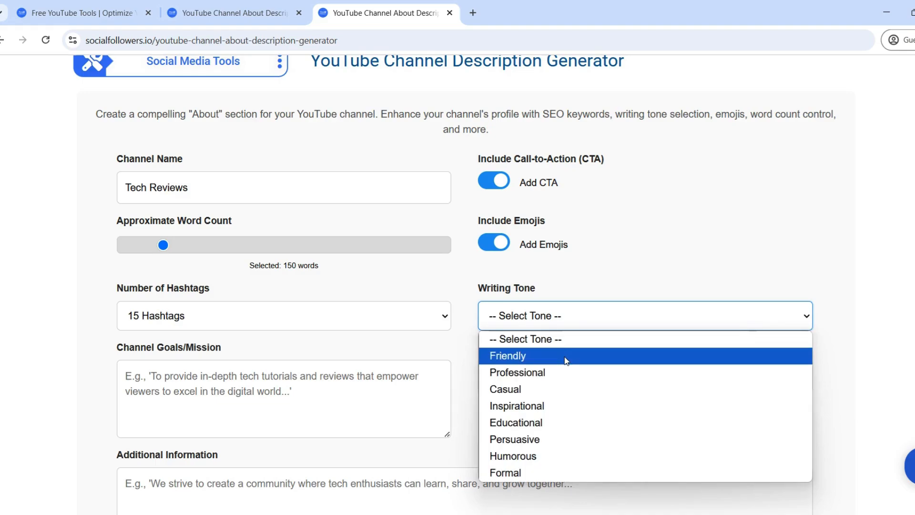
click(517, 372)
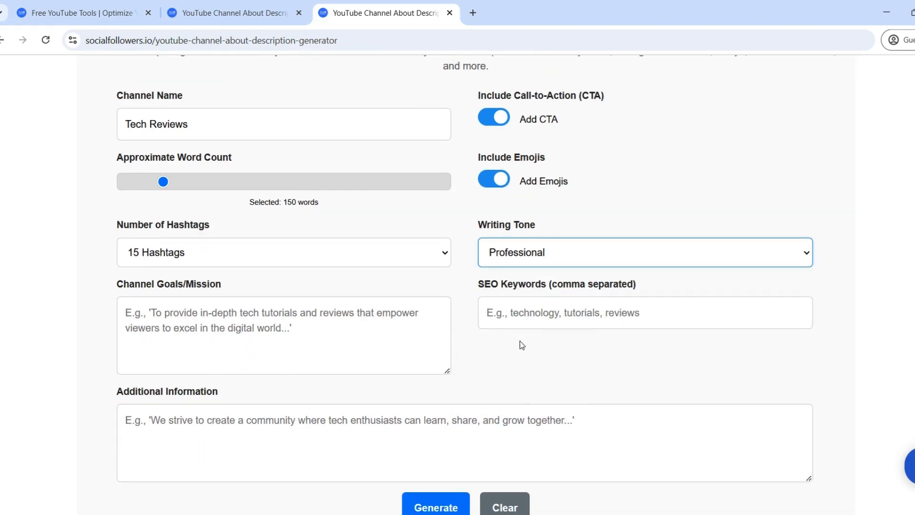
click(644, 311)
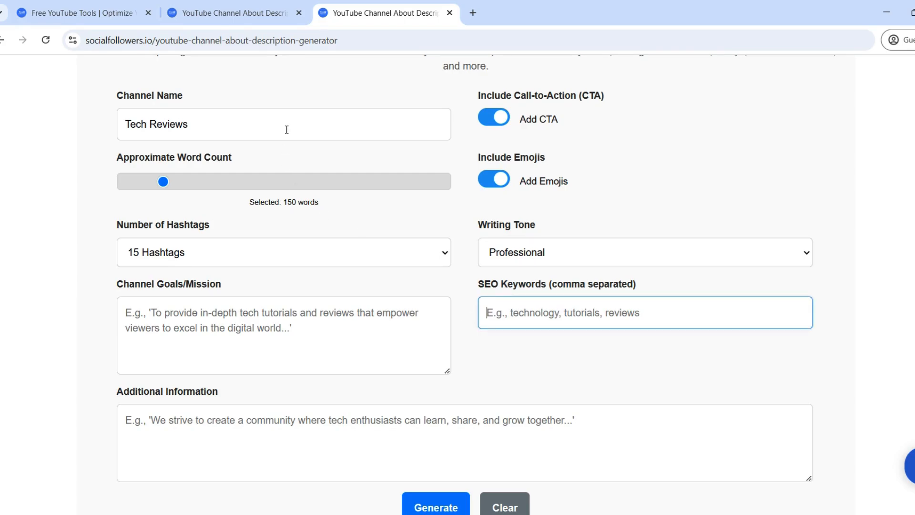
text(Tech Reviews)
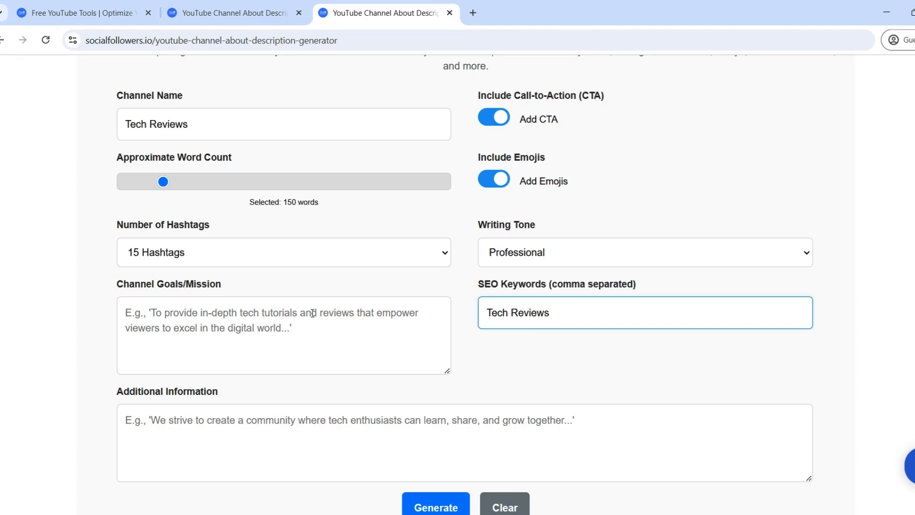
click(435, 506)
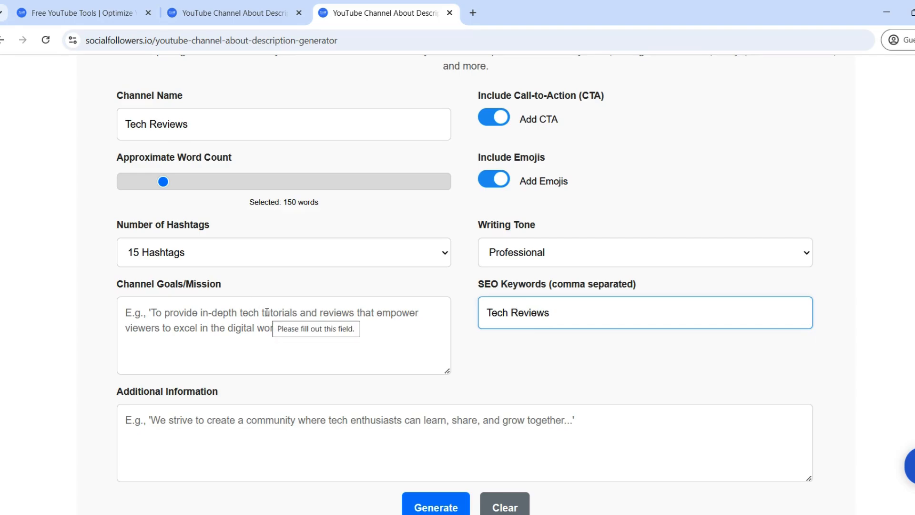
Fill the Channel Goals/Mission field with 'to provide tech reviews'.
click(283, 334)
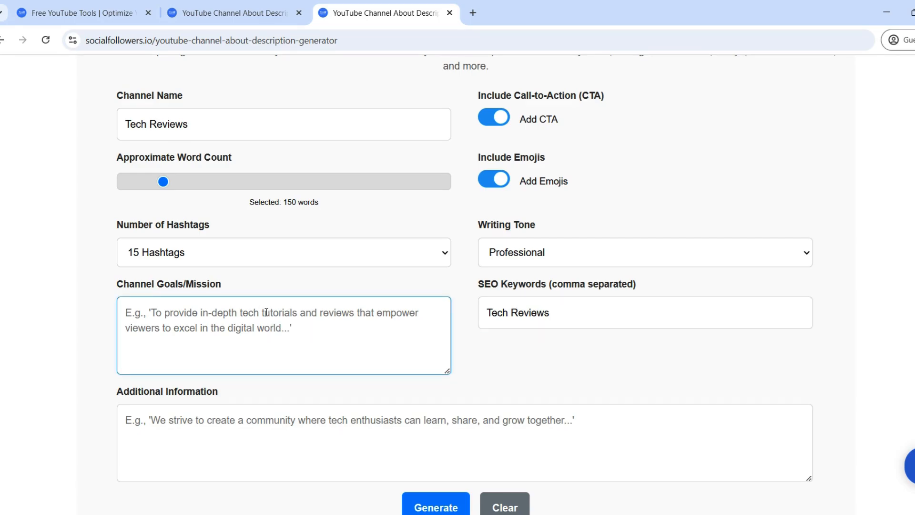
text(to)
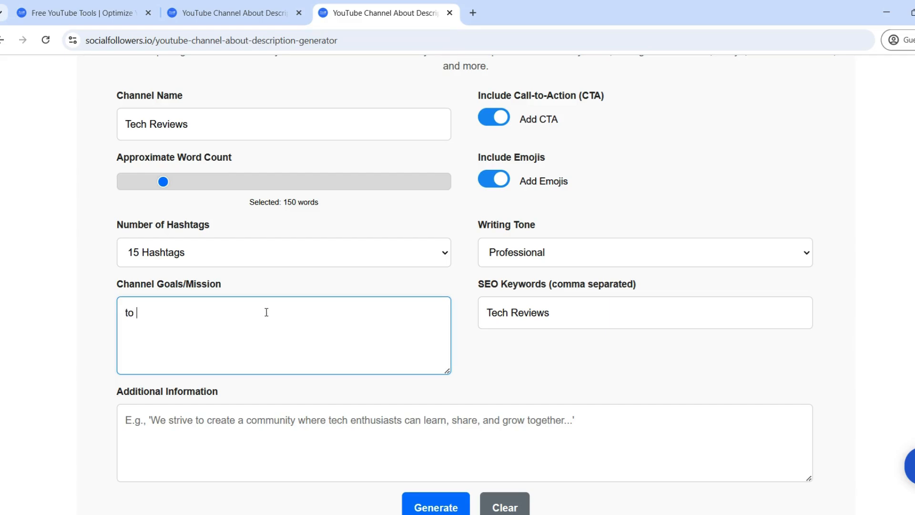
text(provide tecy)
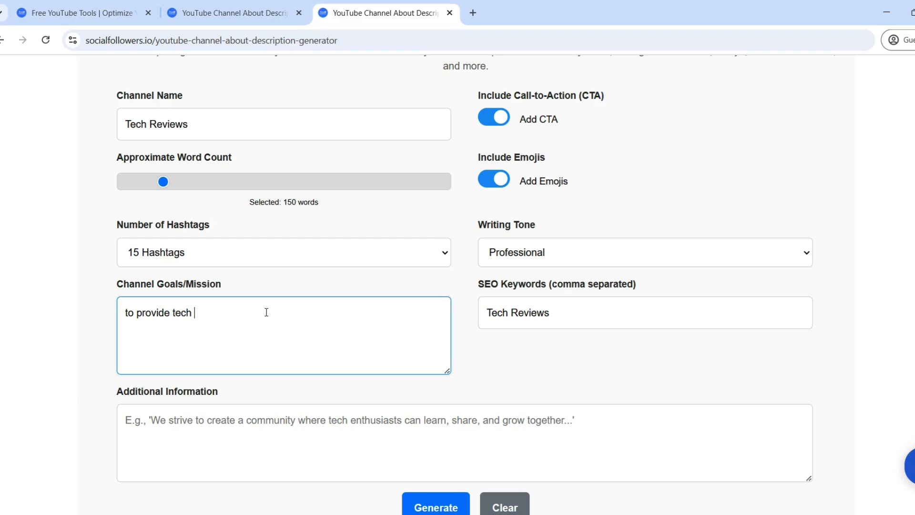
text(re)
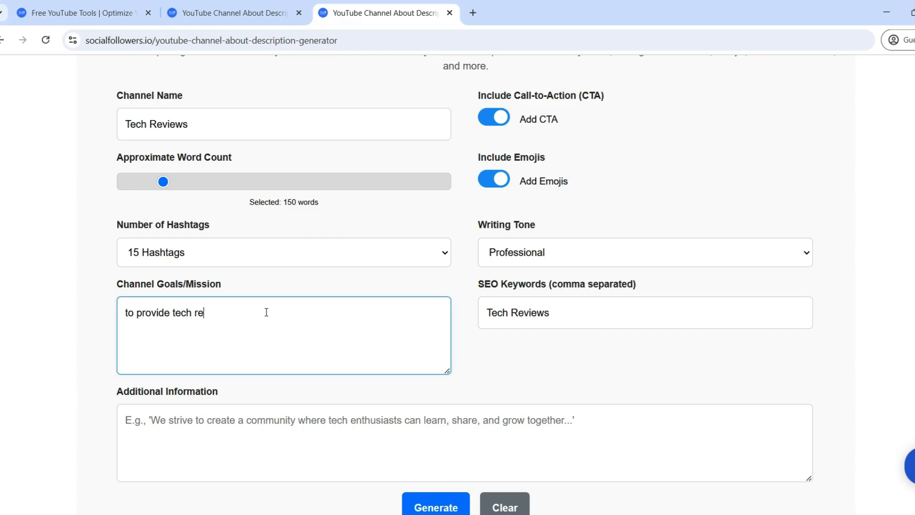
text(viewed)
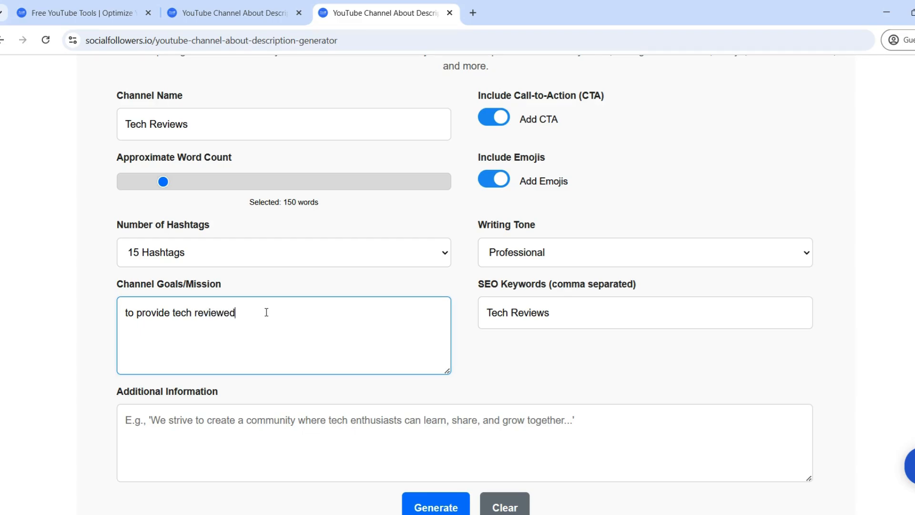
text(reviews)
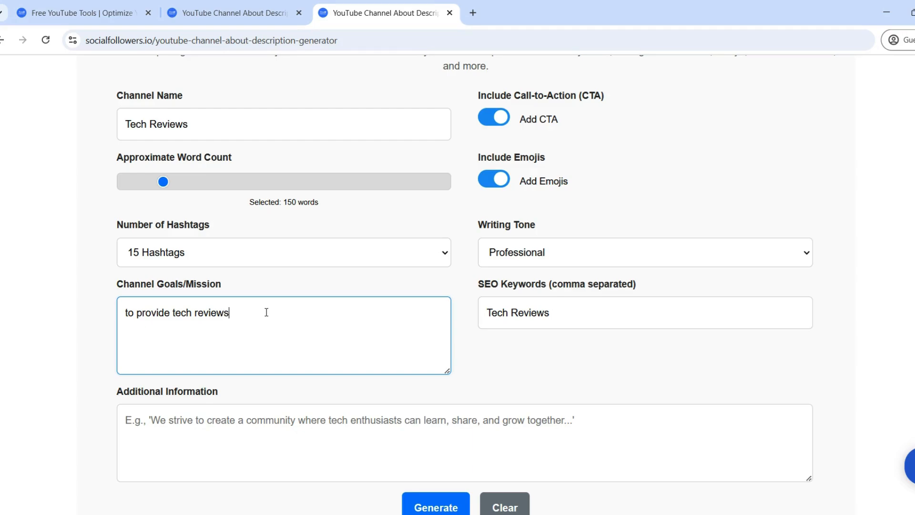
scroll(down, 3)
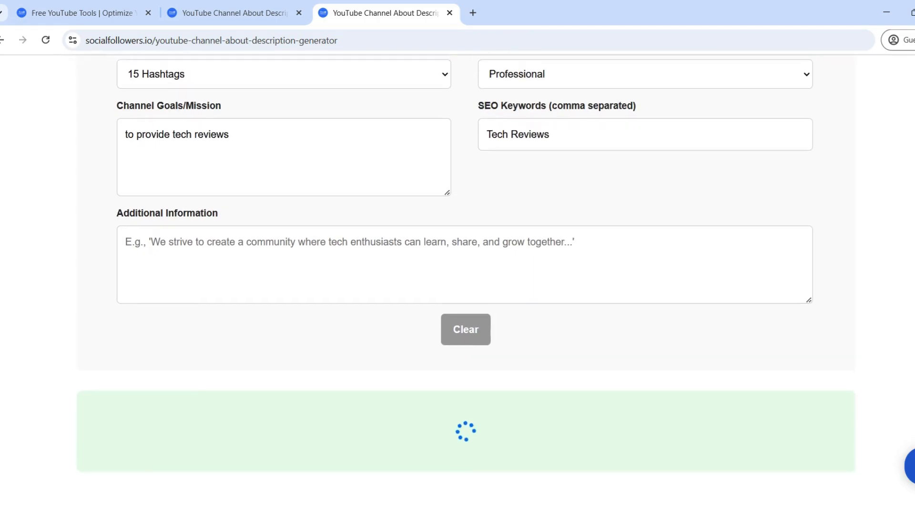
Scroll down to the generated Tech Reviews About section with emojis and hashtags.
scroll(down, 3)
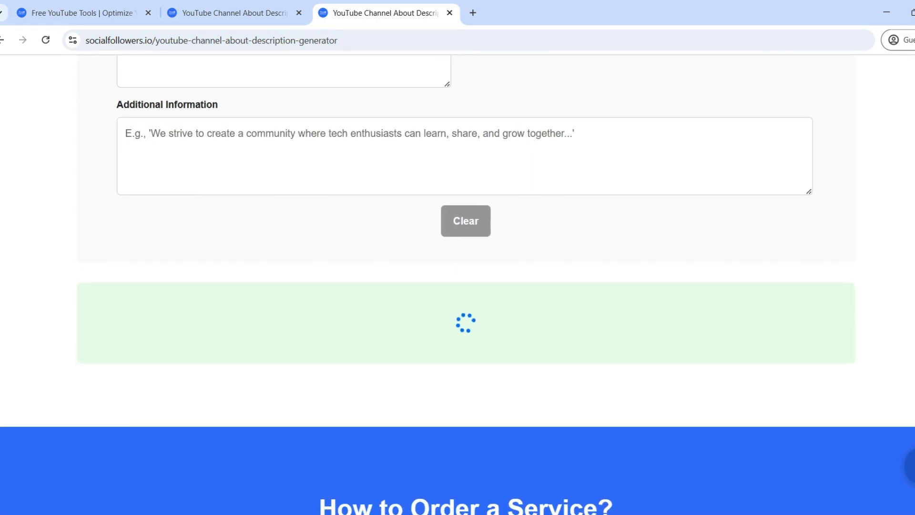
scroll(down, 3)
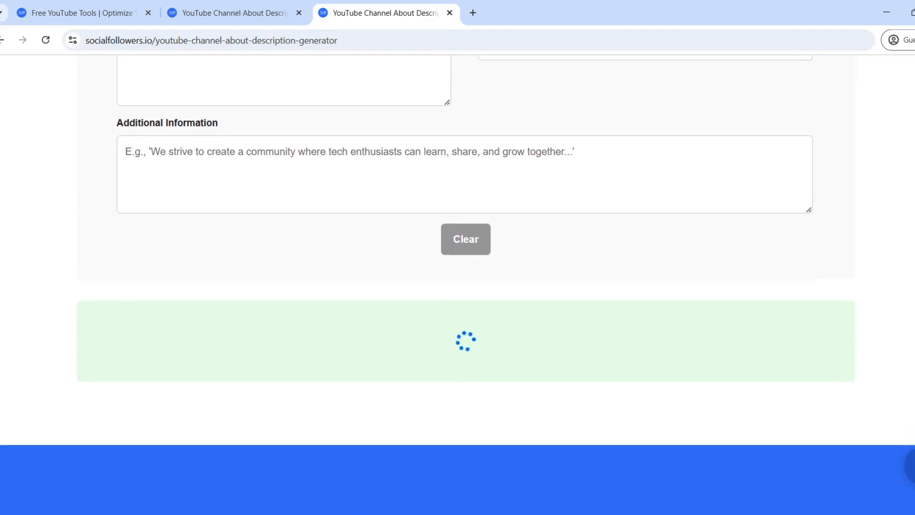
scroll(down, 3)
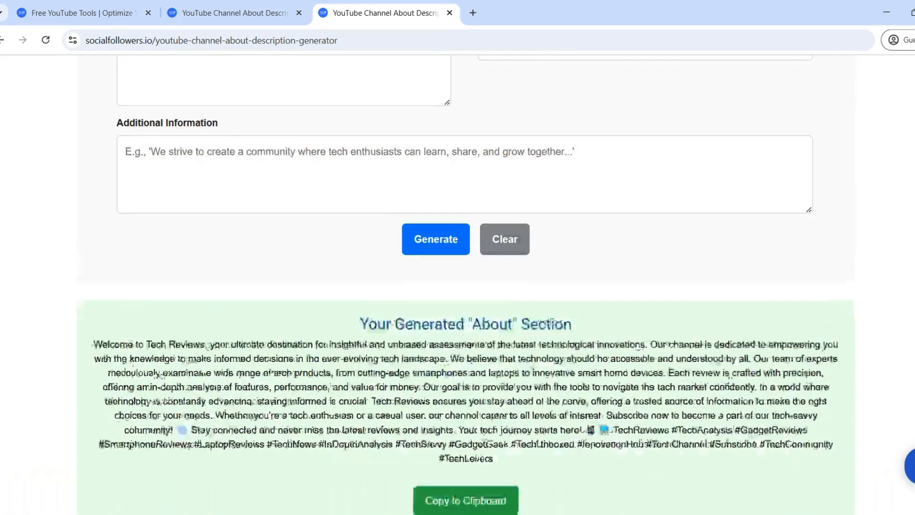
scroll(down, 3)
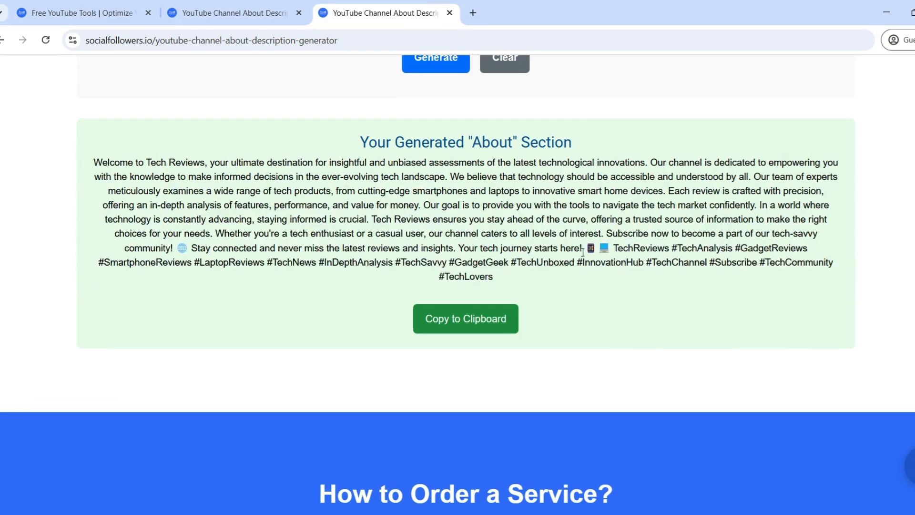
Select text in the generated description, then switch to the socialfollowers.io home page window.
double_click(115, 162)
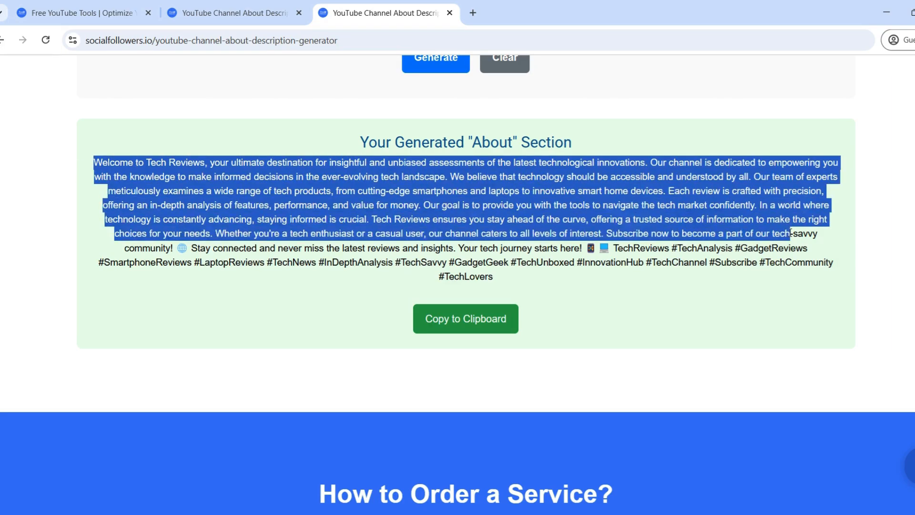
click(415, 232)
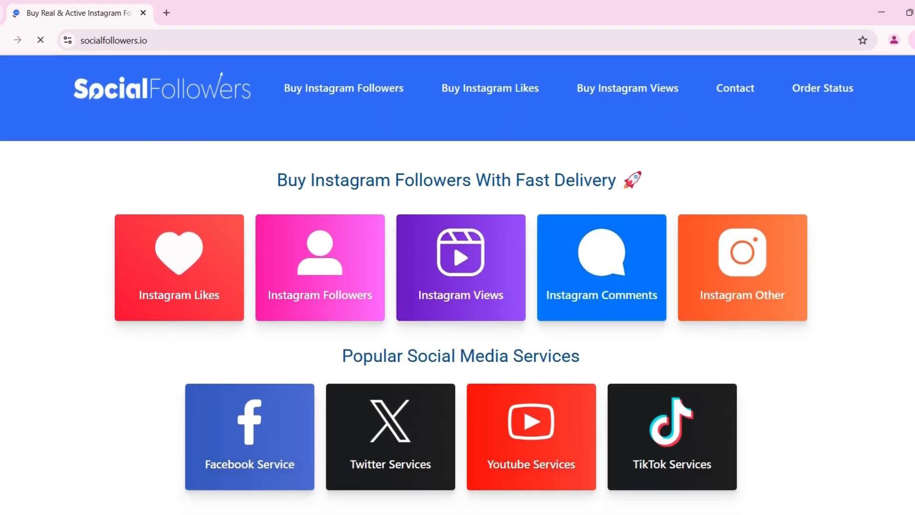
Browse down the home page and open the Free YouTube Tools page.
scroll(down, 3)
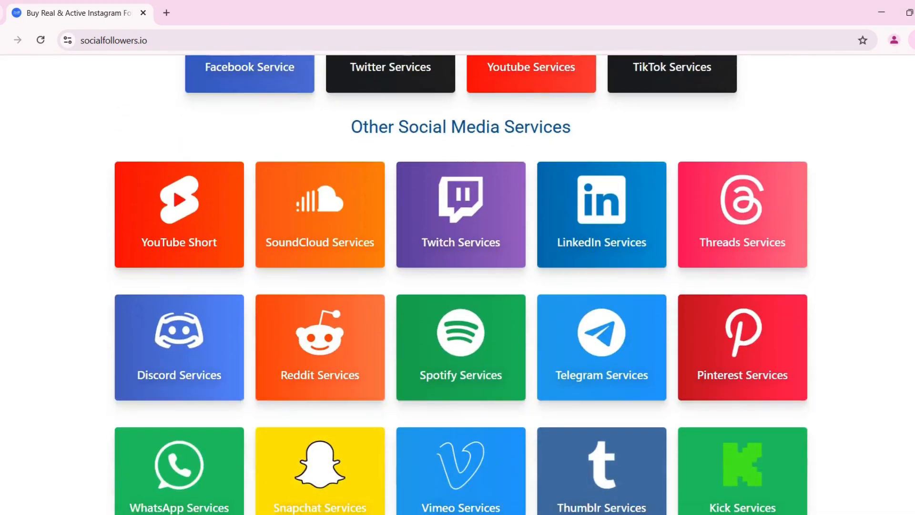
scroll(down, 3)
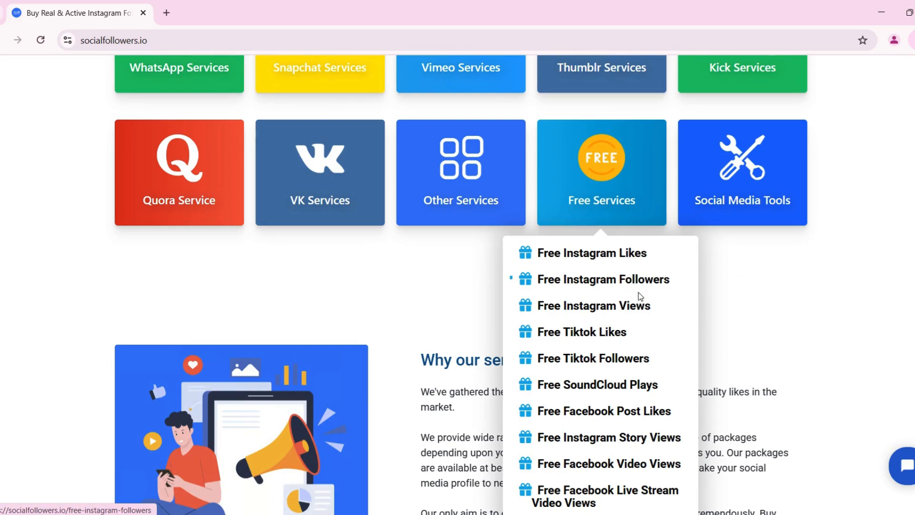
scroll(down, 3)
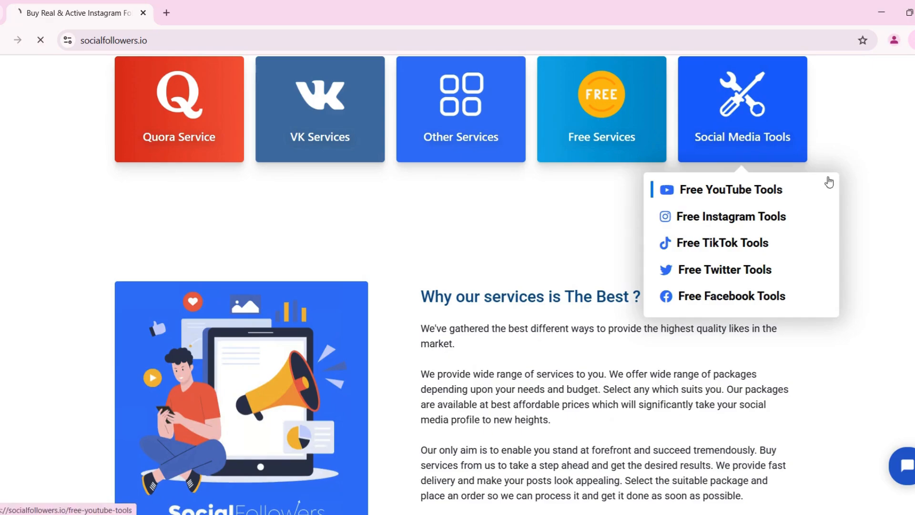
click(730, 189)
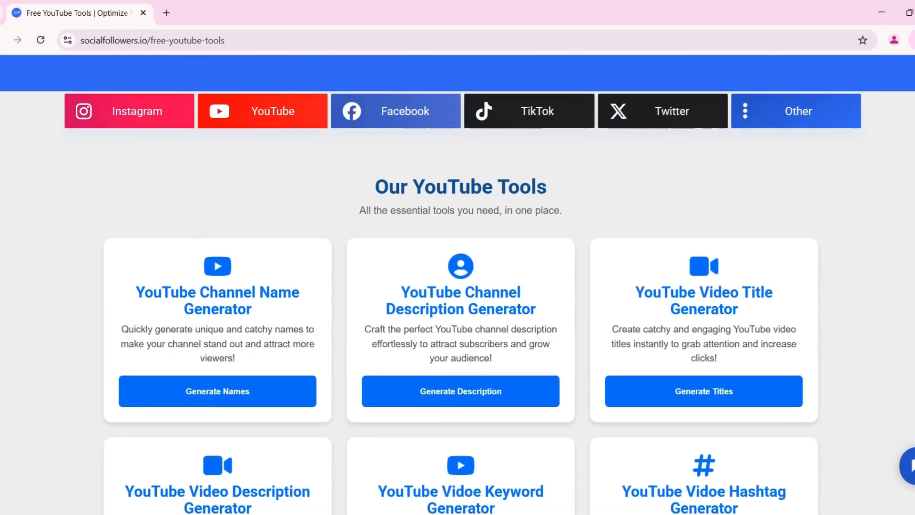
Scroll through the Our YouTube Tools list before returning to the home page.
scroll(down, 3)
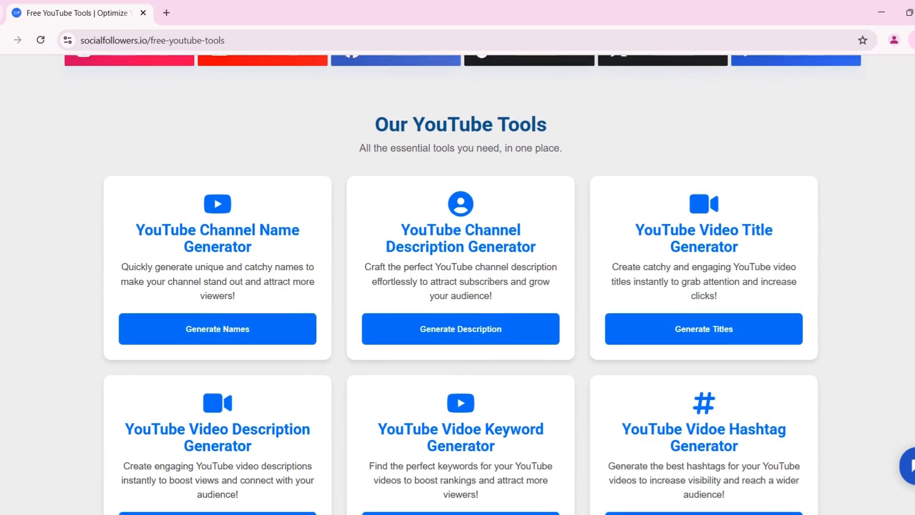
scroll(down, 3)
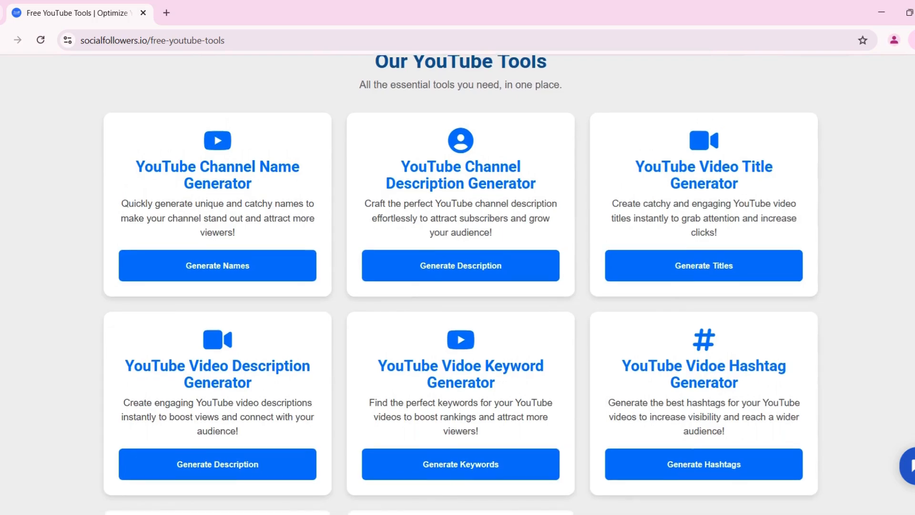
scroll(down, 3)
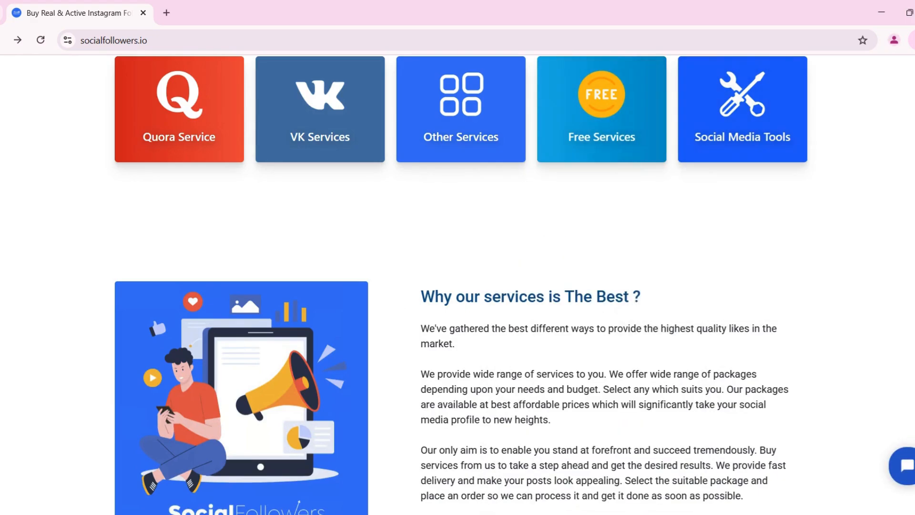
Return from the footer to the channel description generator form for Tech Reviews.
scroll(down, 3)
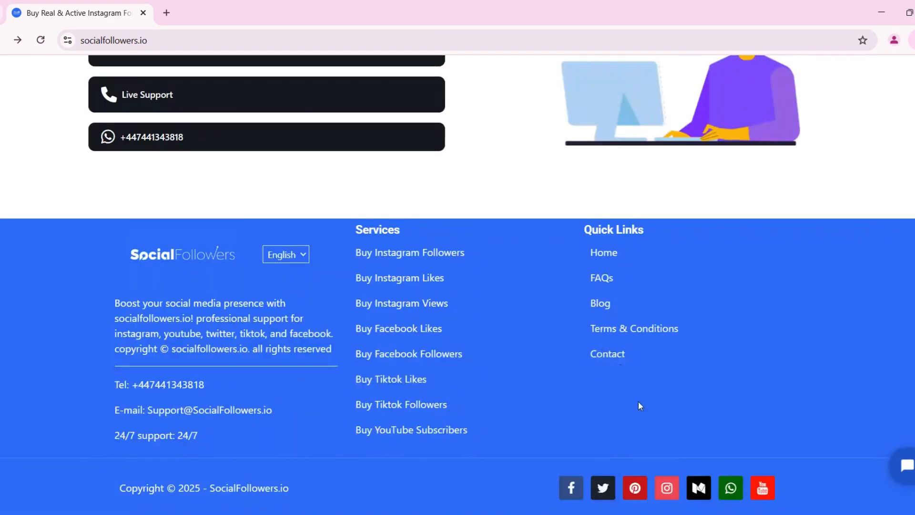
click(599, 303)
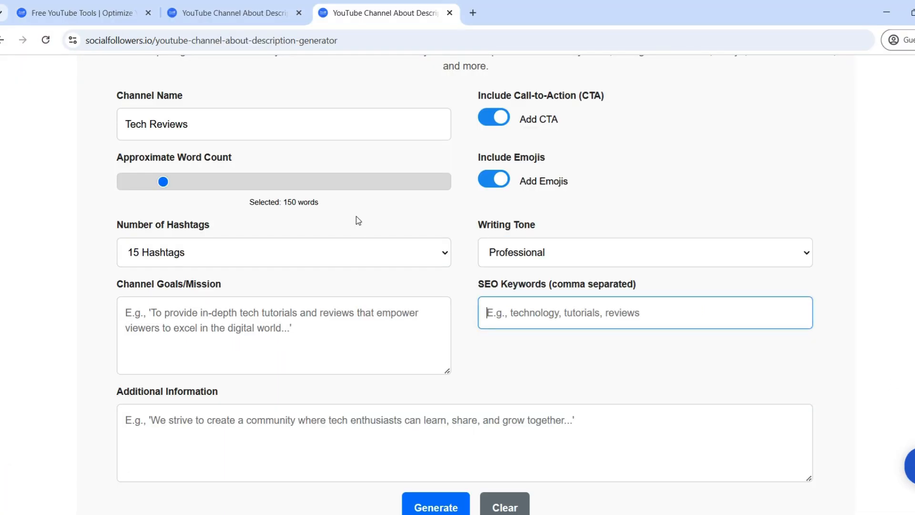
Enter 'Tech Reviews' as SEO keywords and attempt to generate the About section.
double_click(155, 124)
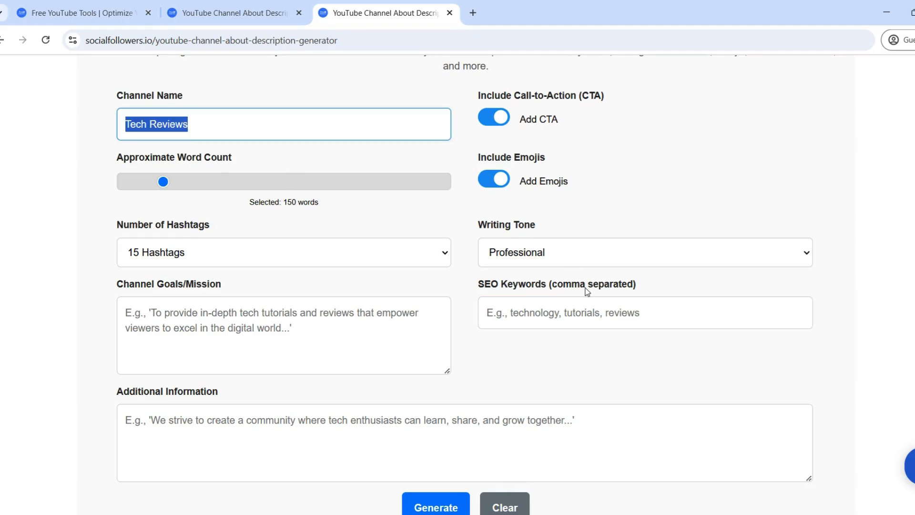
text(Tech Reviews)
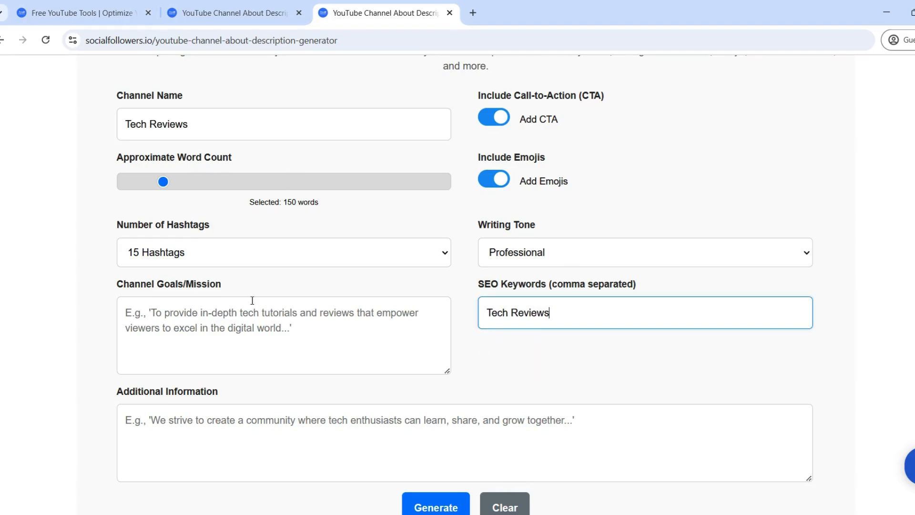
click(435, 506)
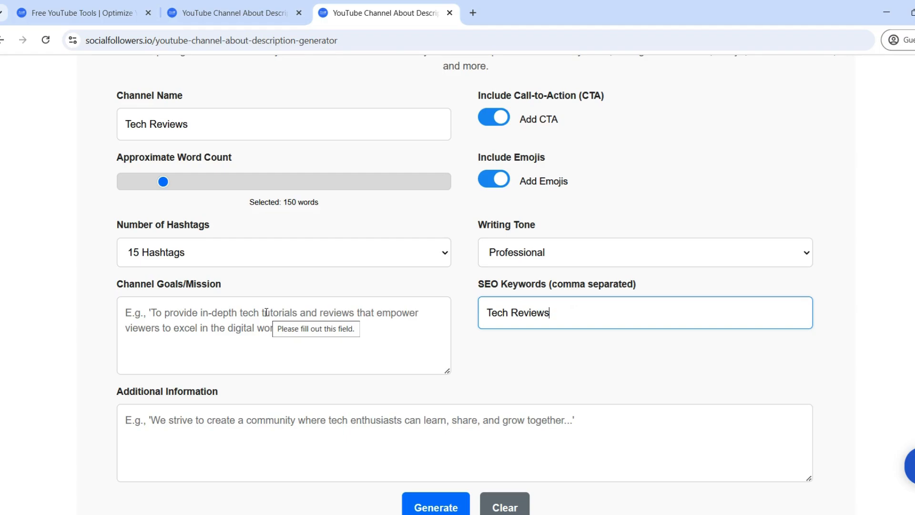
Begin writing the channel mission, currently reading 'to provide tecy'.
click(283, 334)
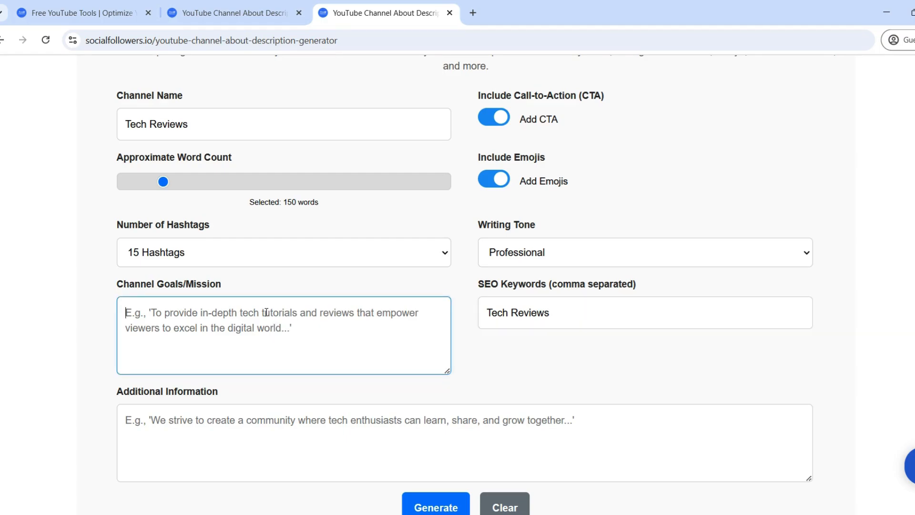
text(to pr)
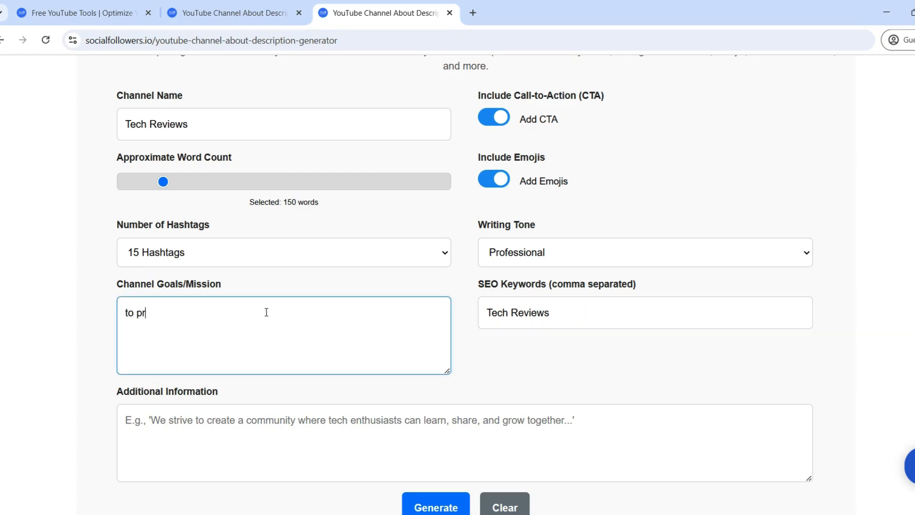
text(ovide tecy)
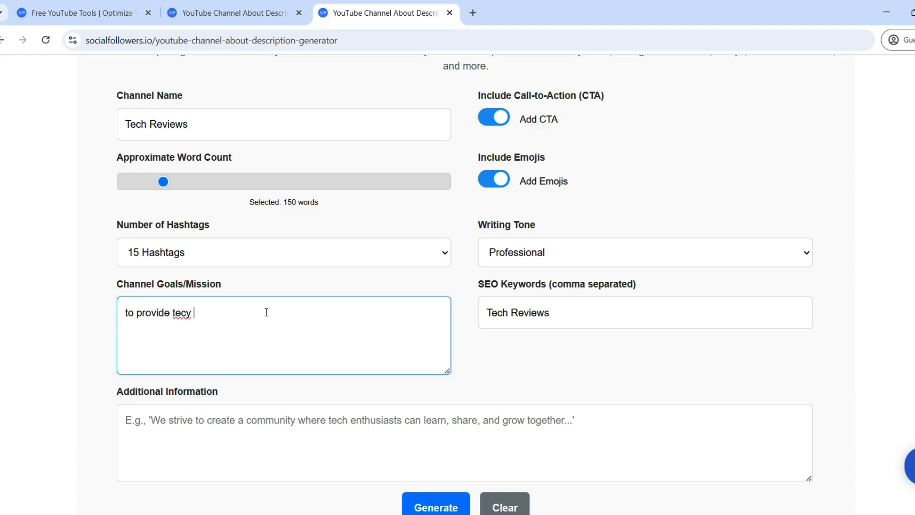